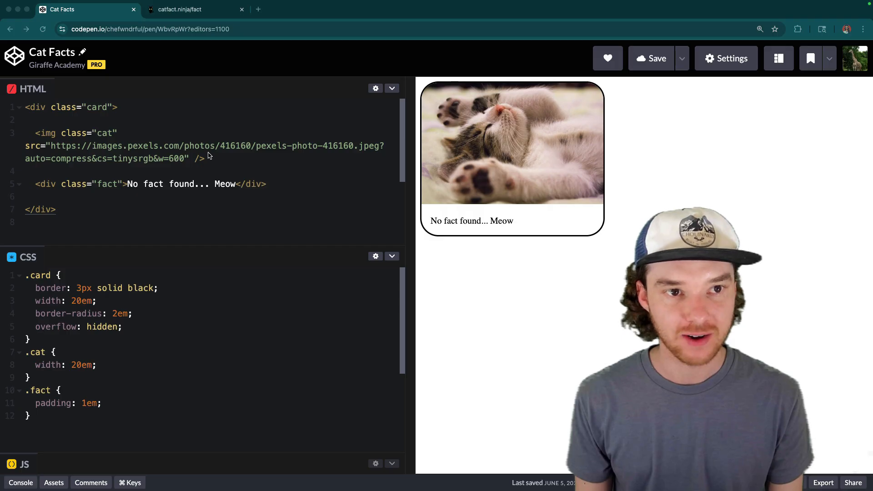
# View the catfact.ninja fact endpoint's raw JSON about the longest non-fatal cat fall
pyautogui.click(195, 10)
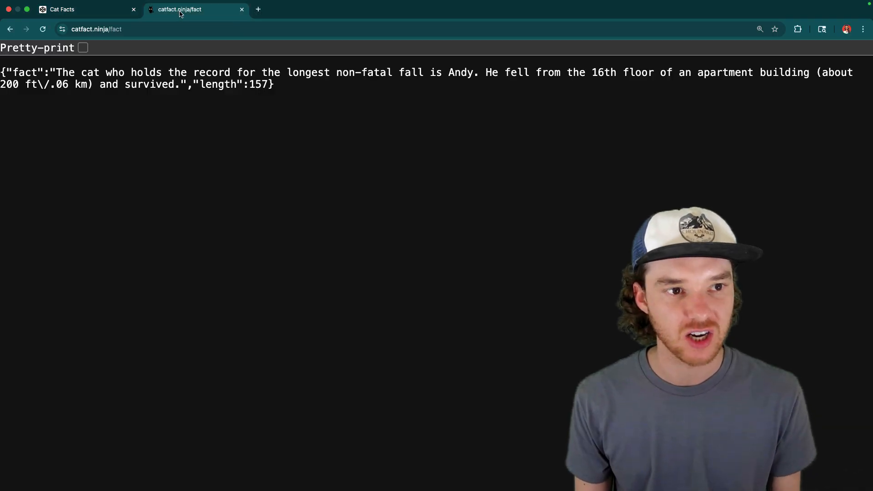
pyautogui.moveTo(304, 85)
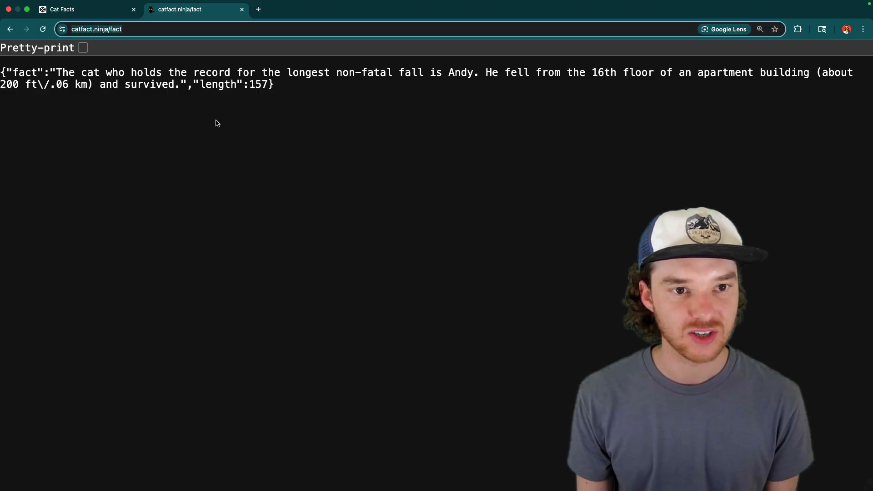
pyautogui.moveTo(169, 84); pyautogui.dragTo(273, 84)
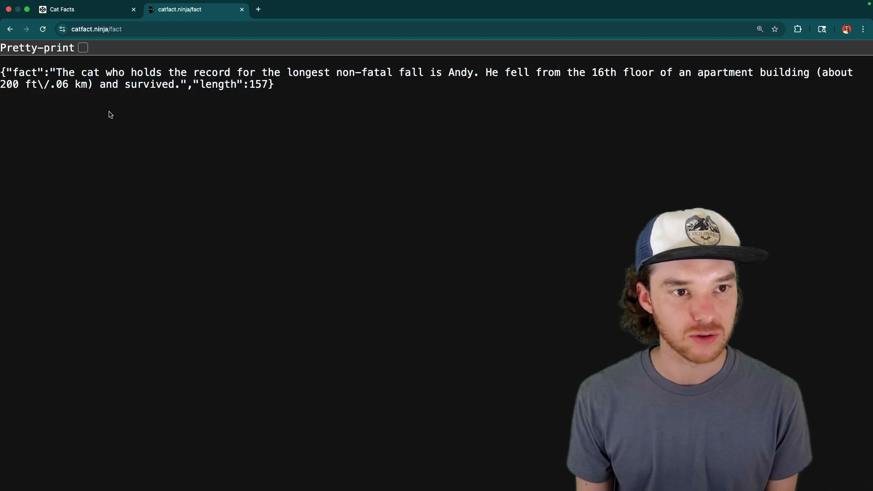
pyautogui.moveTo(293, 102)
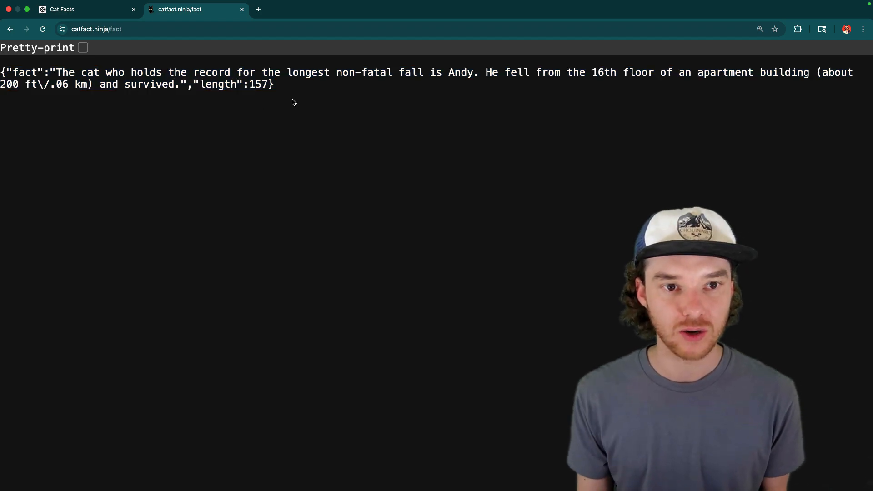
# Add 'cursor: pointer;' to the .cat CSS rule in the Cat Facts pen
pyautogui.click(87, 9)
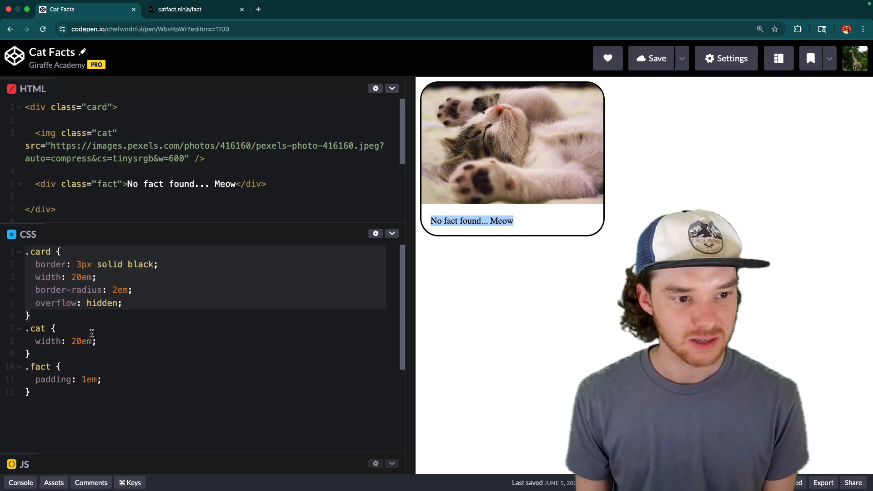
pyautogui.write('curso')
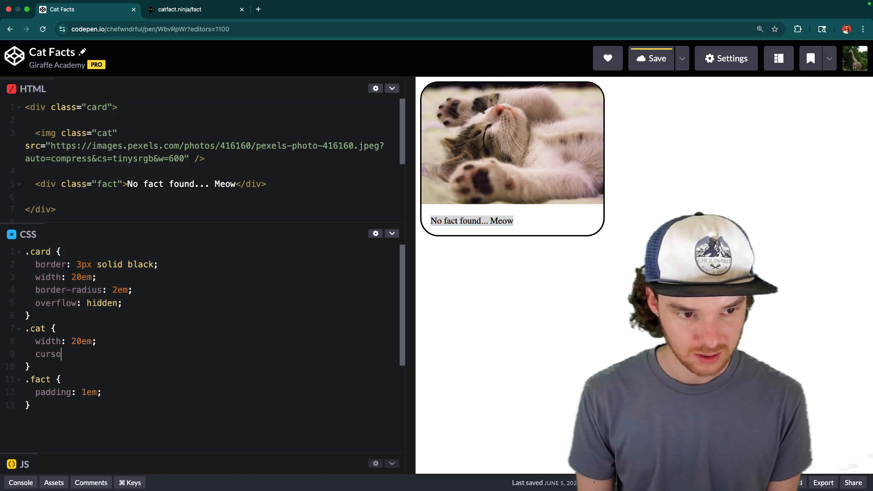
pyautogui.write('r: pointer;')
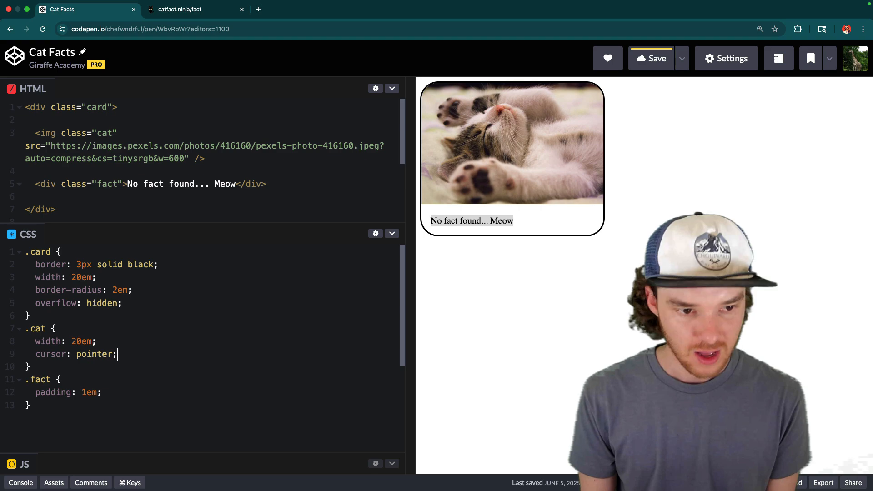
pyautogui.click(651, 57)
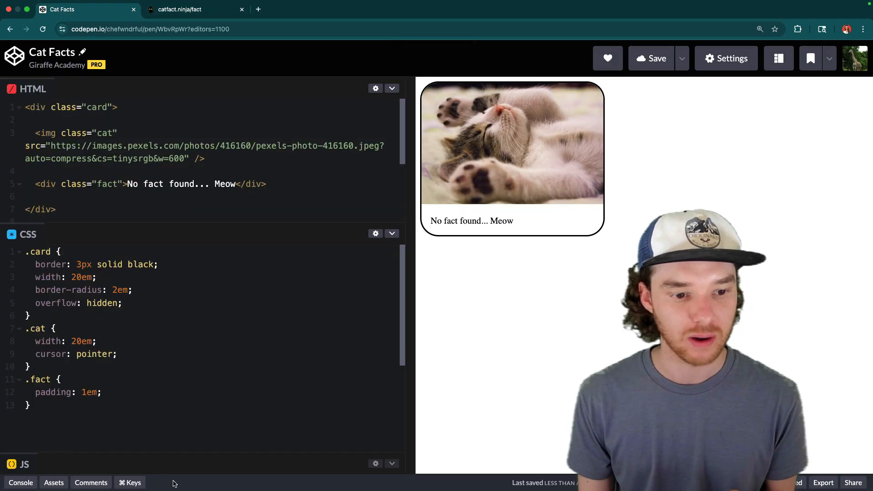
pyautogui.moveTo(160, 462)
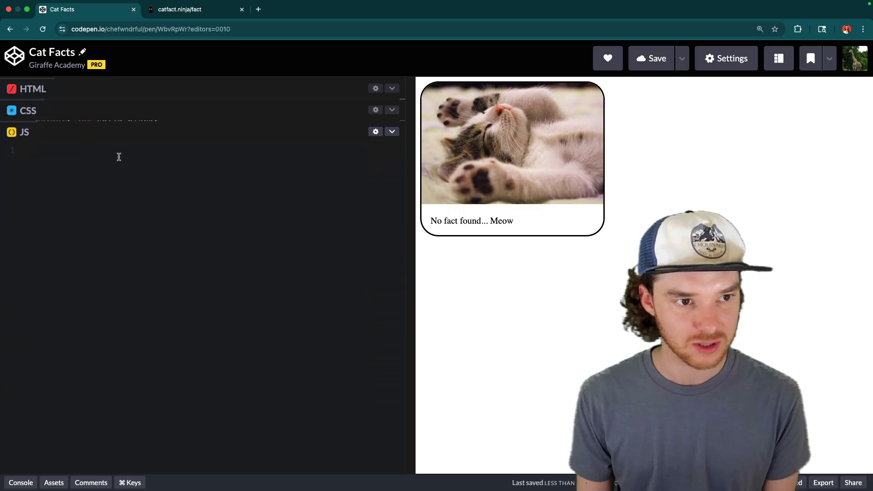
# Select the .fact element with querySelector and set its textContent to "new content"
pyautogui.write('const fact')
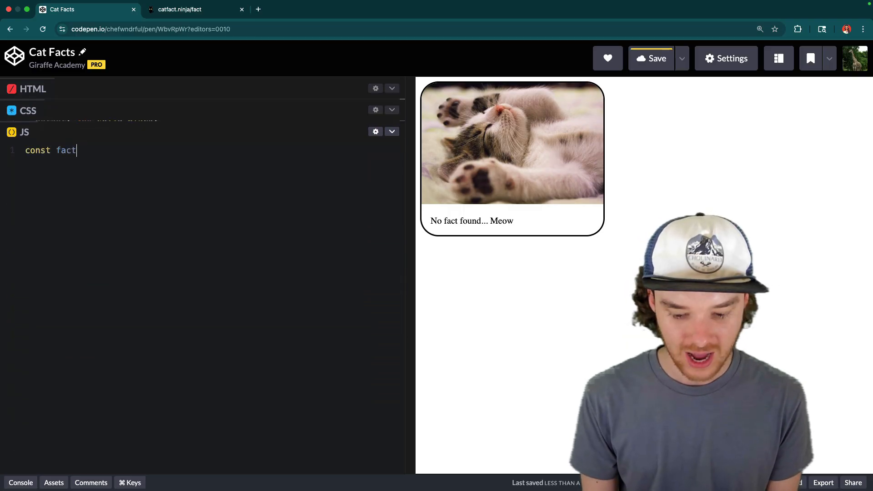
pyautogui.write('= docuem')
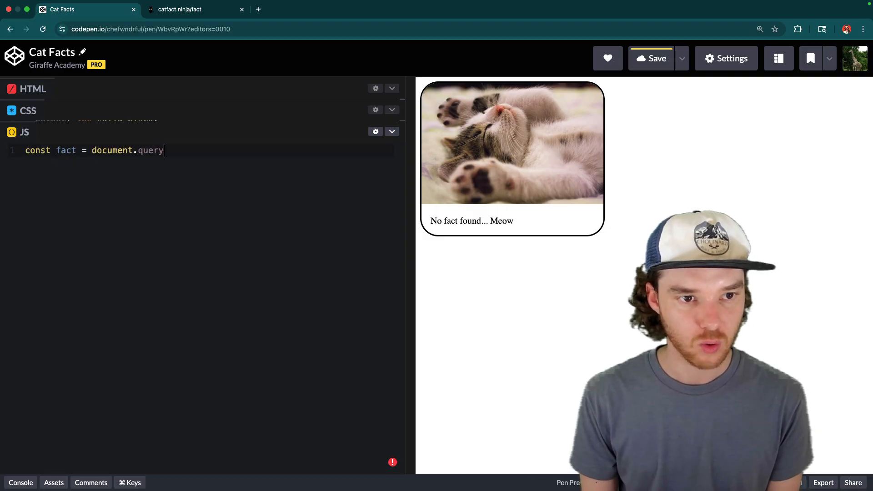
pyautogui.write('Selector')
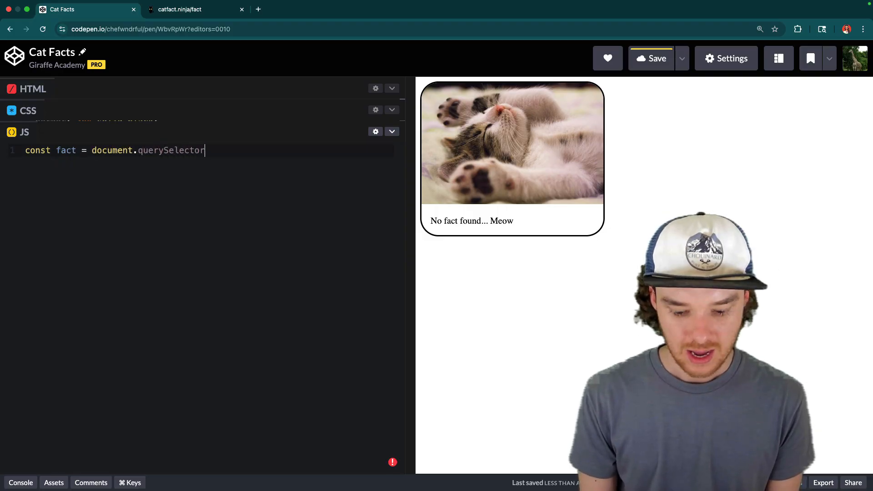
pyautogui.write('(".fact");')
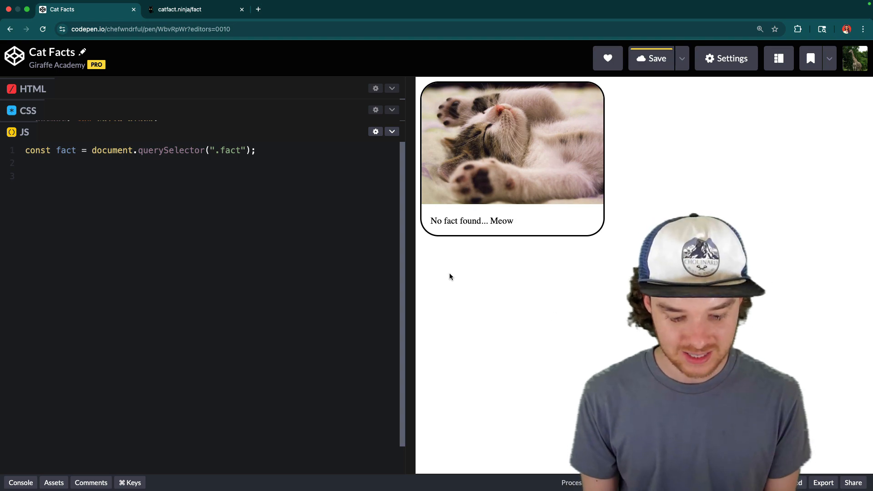
pyautogui.write('fact.textContent = "')
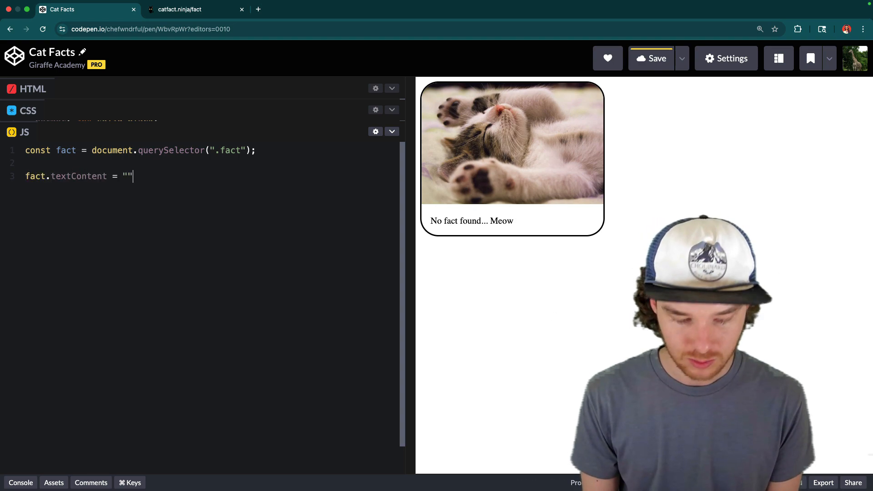
pyautogui.write('new content')
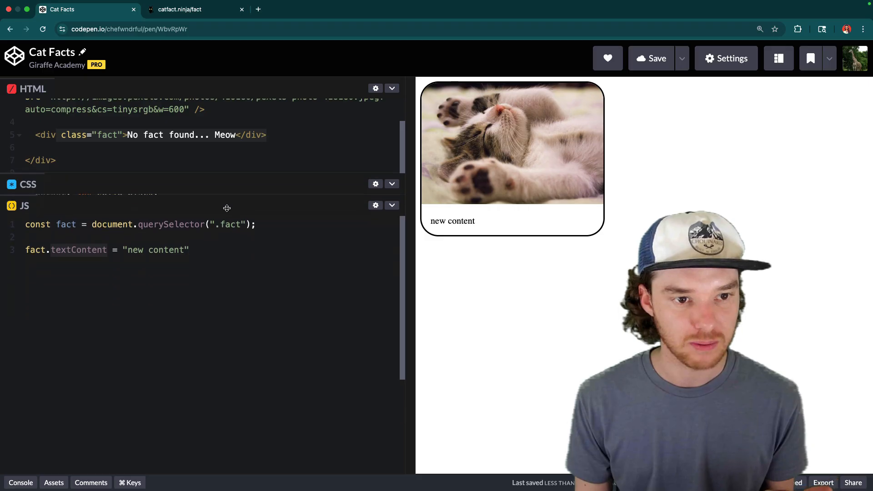
pyautogui.click(392, 88)
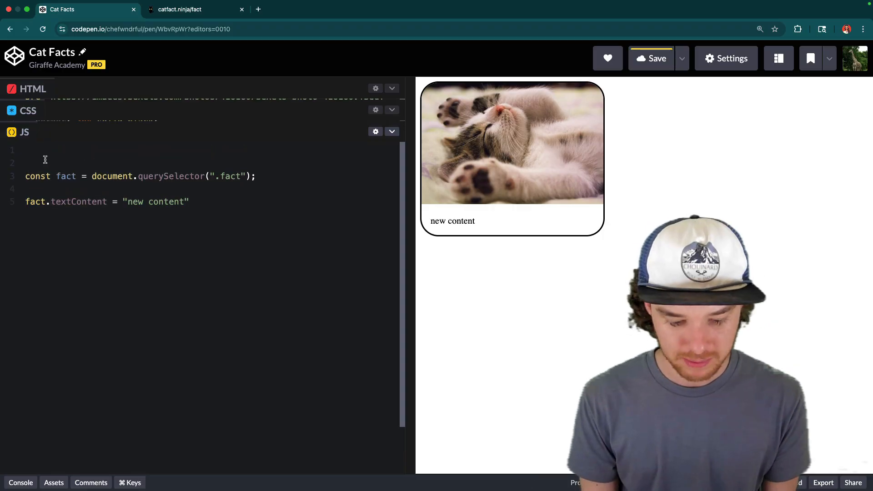
# Add an empty try { } catch(e) { } block below the .fact selector line
pyautogui.write('try {')
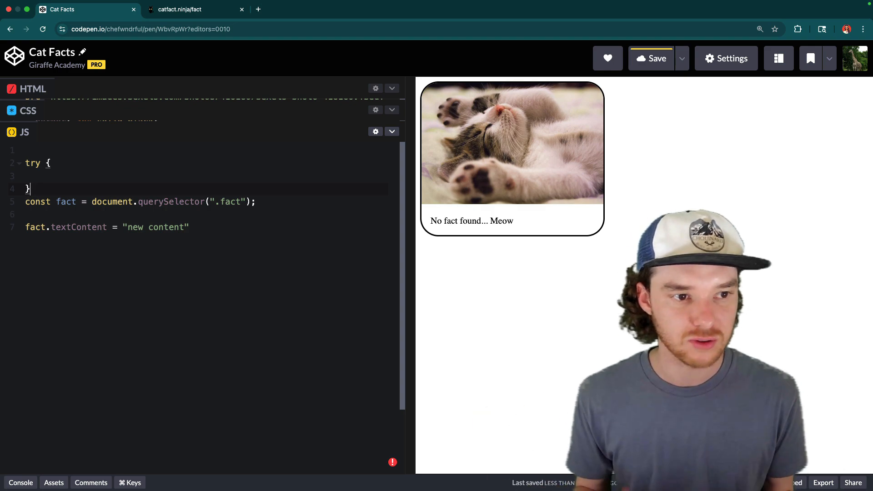
pyautogui.write('catch(e) {')
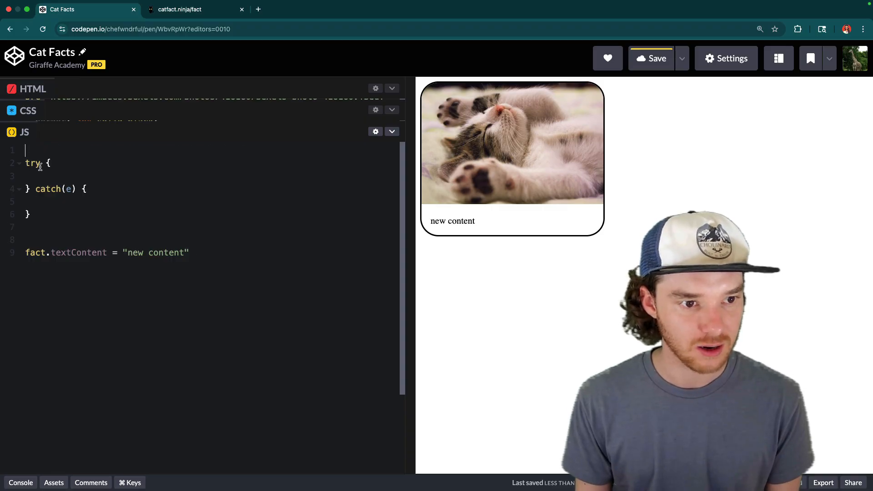
pyautogui.write('const fact = document.querySelector(".fact");')
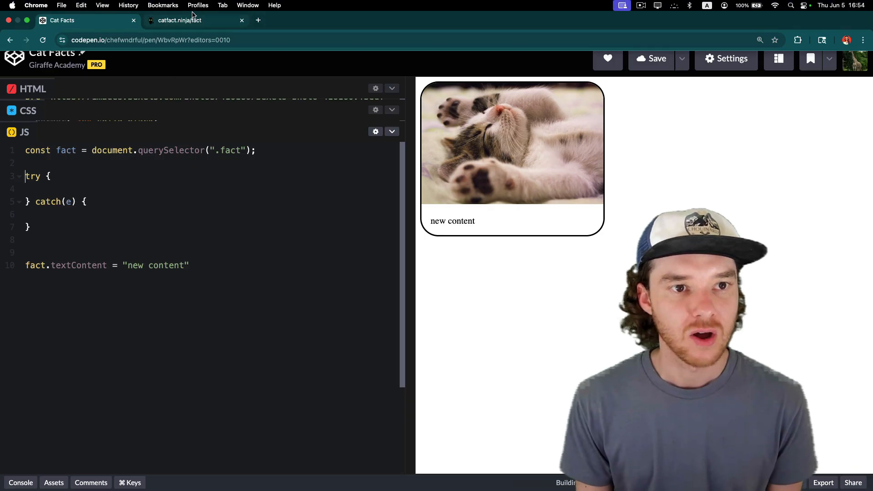
pyautogui.click(179, 20)
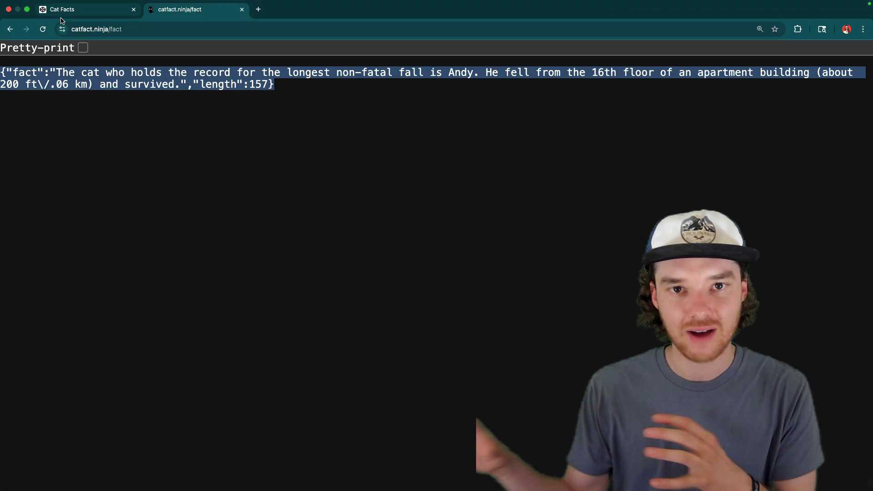
# Inspect the length and fact keys in the catfact.ninja JSON response
pyautogui.click(62, 10)
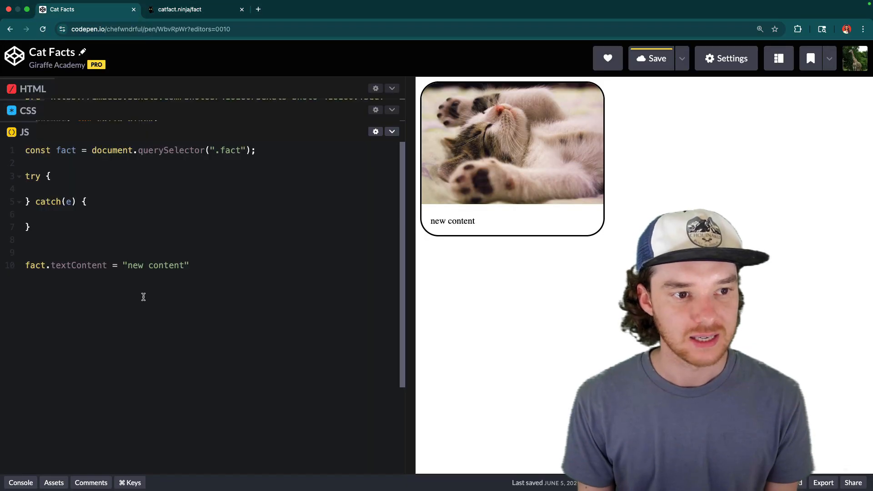
pyautogui.click(180, 10)
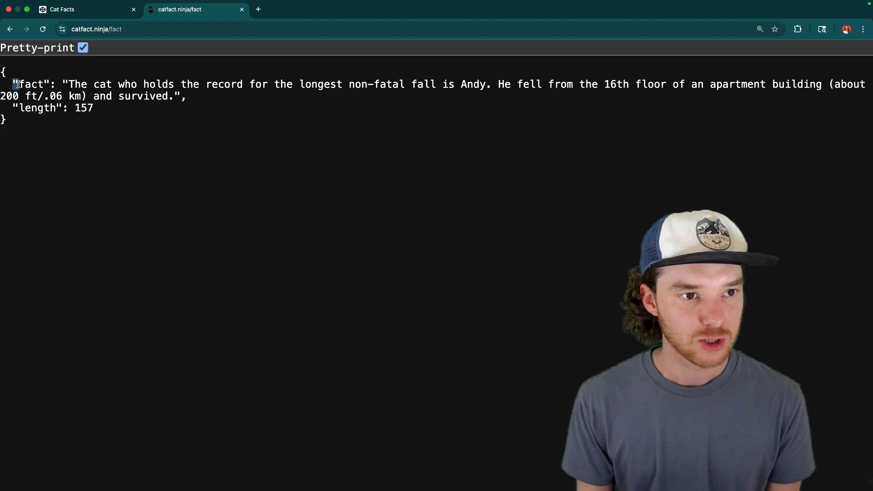
pyautogui.doubleClick(30, 84)
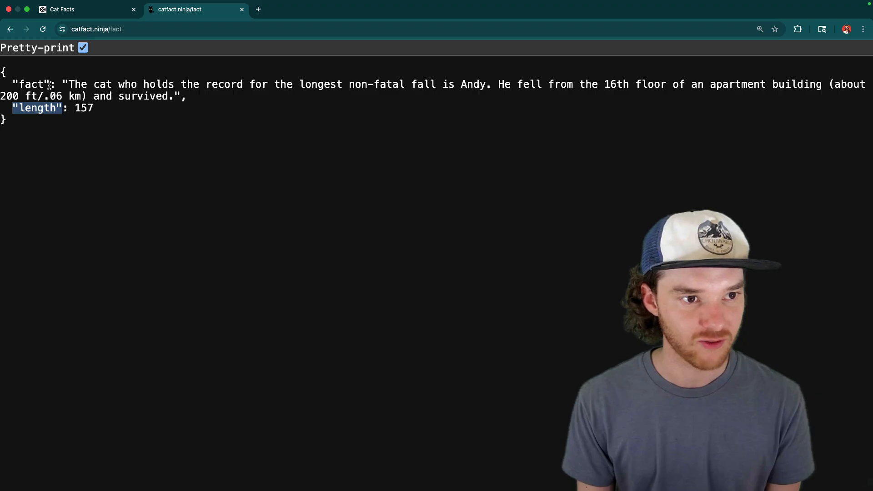
pyautogui.doubleClick(32, 84)
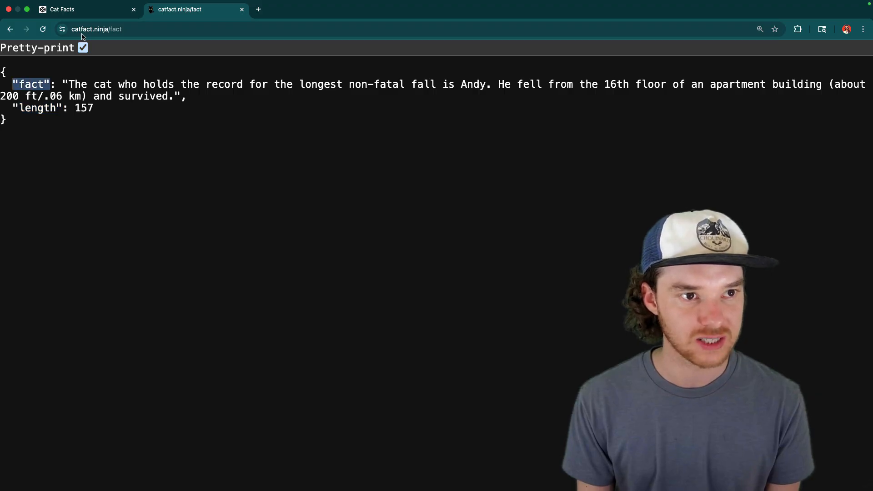
pyautogui.click(61, 10)
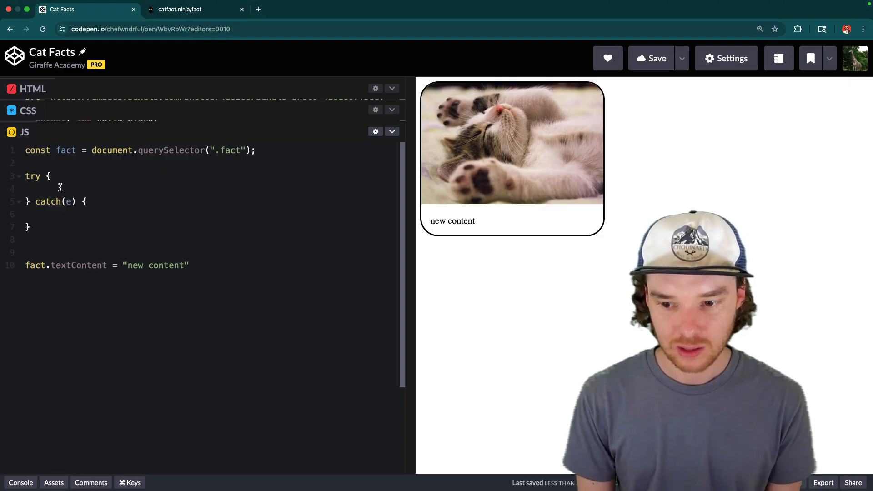
pyautogui.write('const')
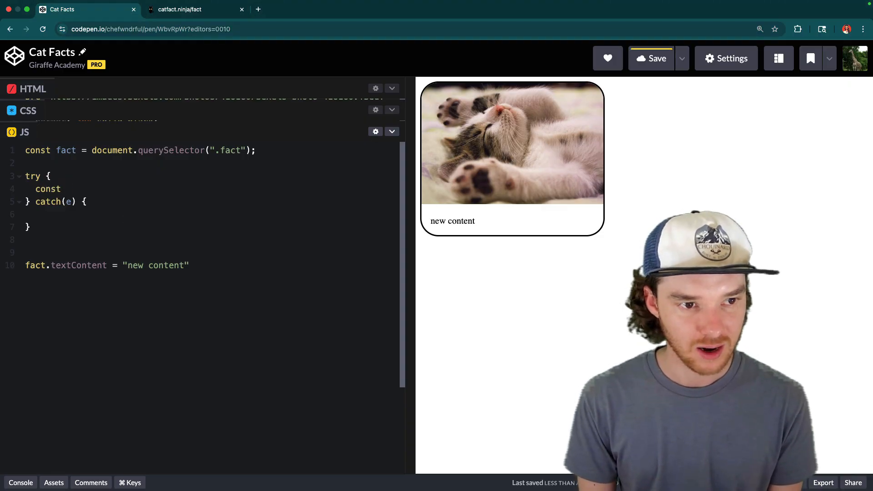
pyautogui.write('res')
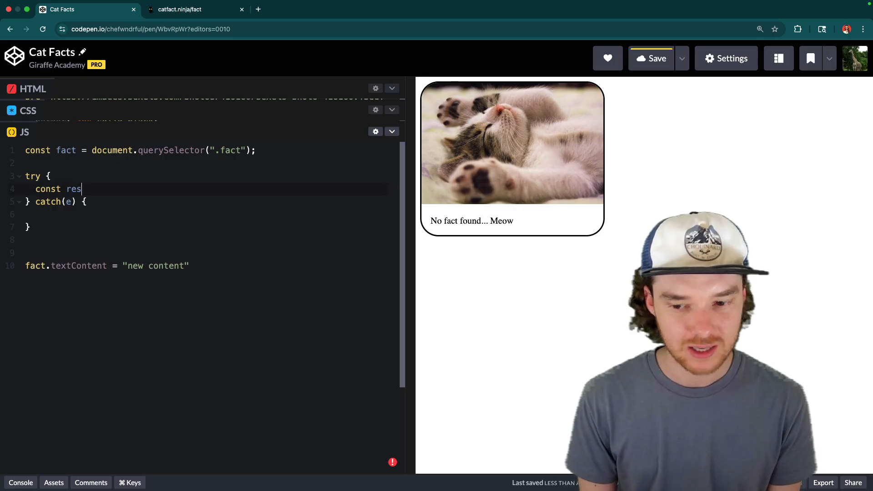
pyautogui.write('=')
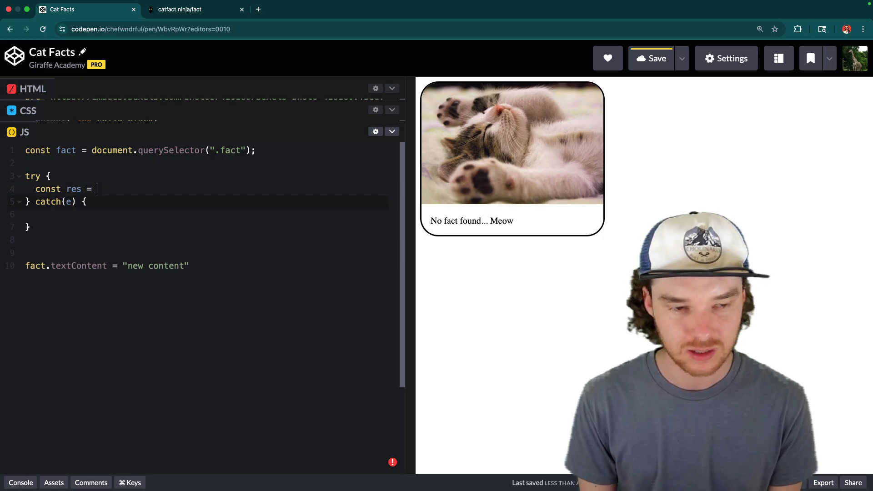
pyautogui.write('await')
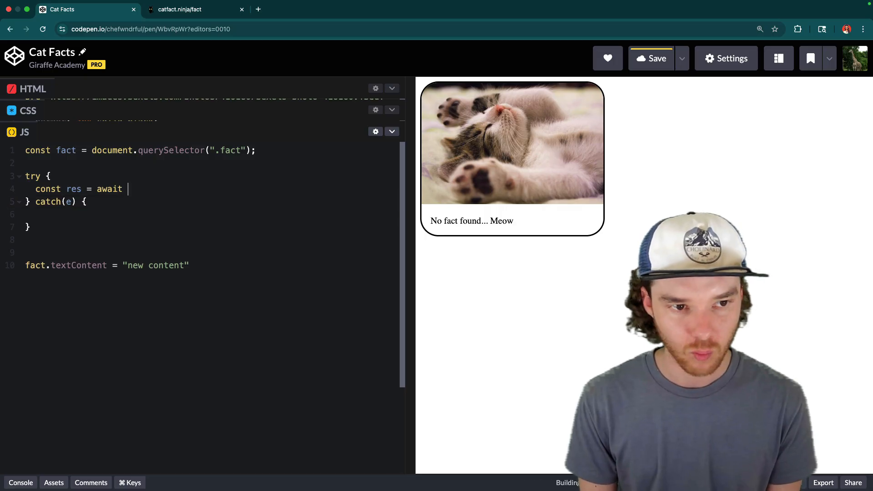
pyautogui.write('fetch()')
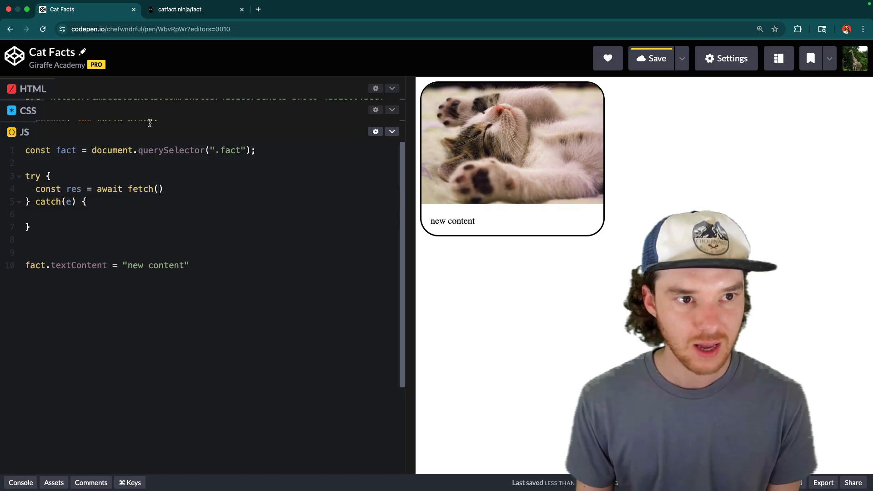
pyautogui.click(179, 10)
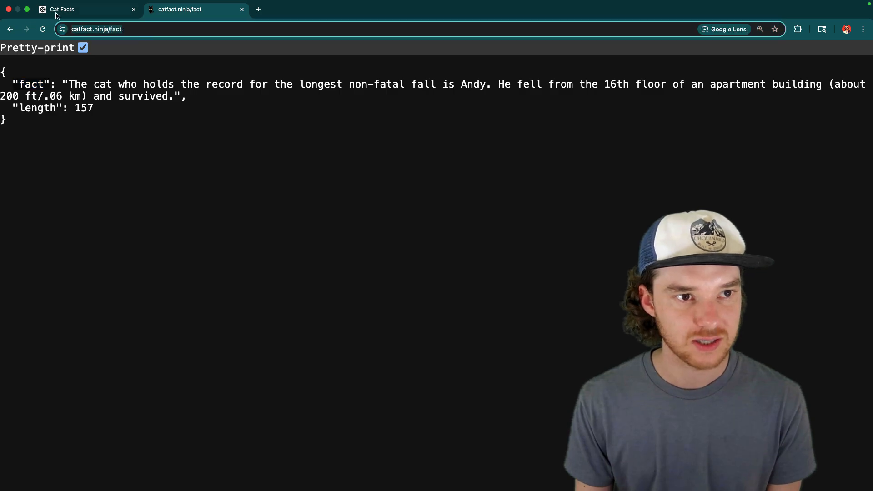
pyautogui.click(86, 10)
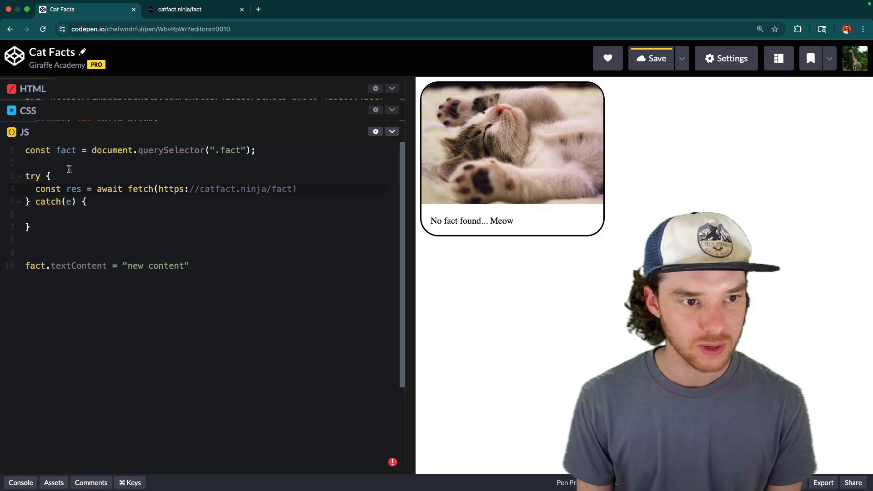
pyautogui.press('Enter')
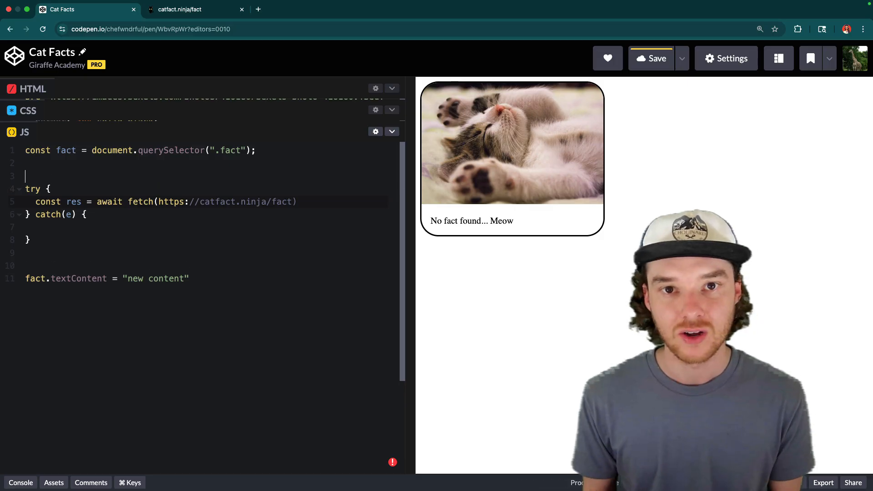
# Wrap the try/catch block in an async arrow function named getCatFact
pyautogui.click(656, 58)
pyautogui.write('const')
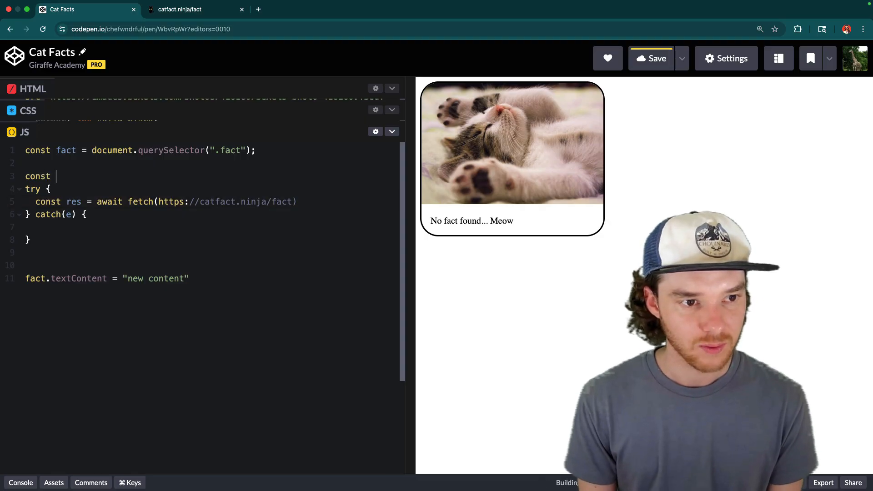
pyautogui.write('getCatF')
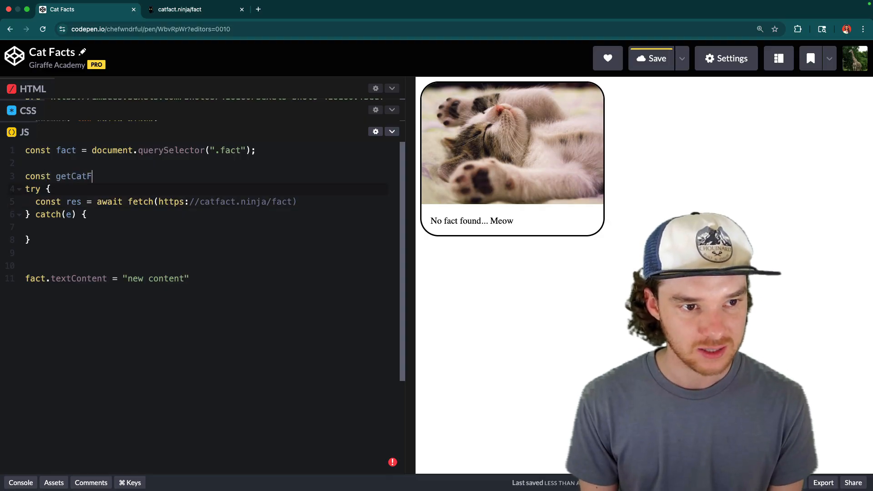
pyautogui.write('act = ()')
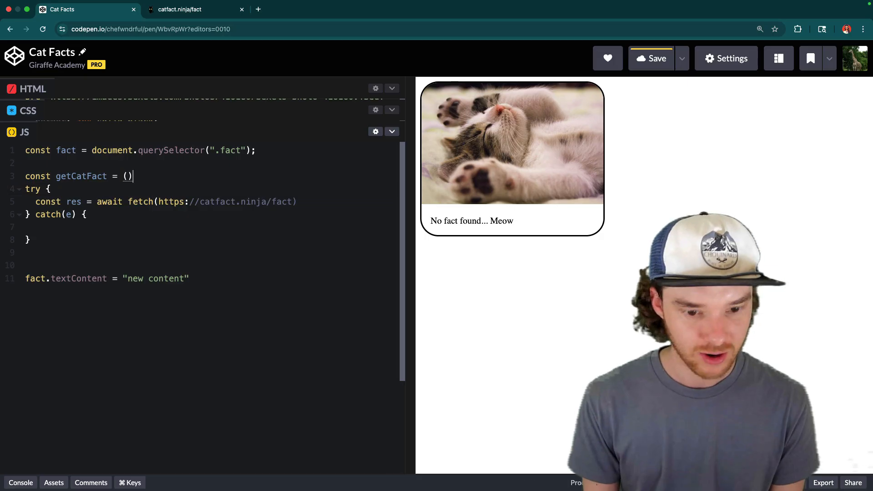
pyautogui.write('=> {')
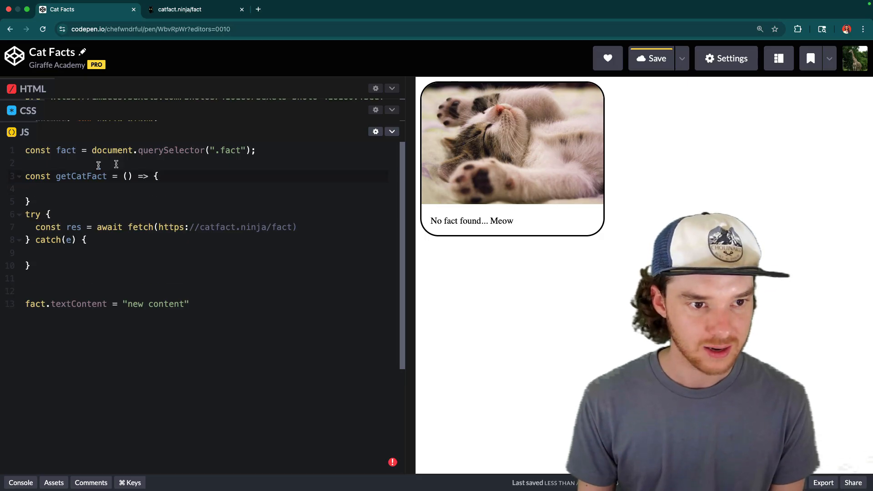
pyautogui.write('asynbc')
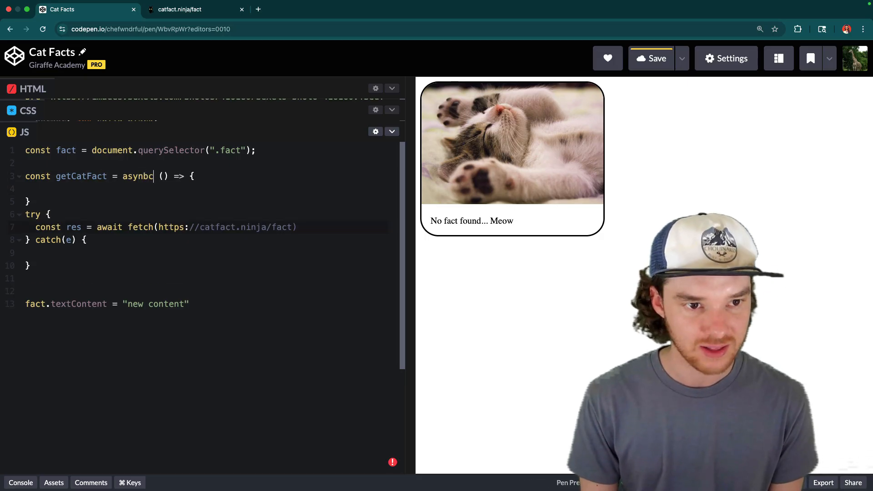
pyautogui.write('async')
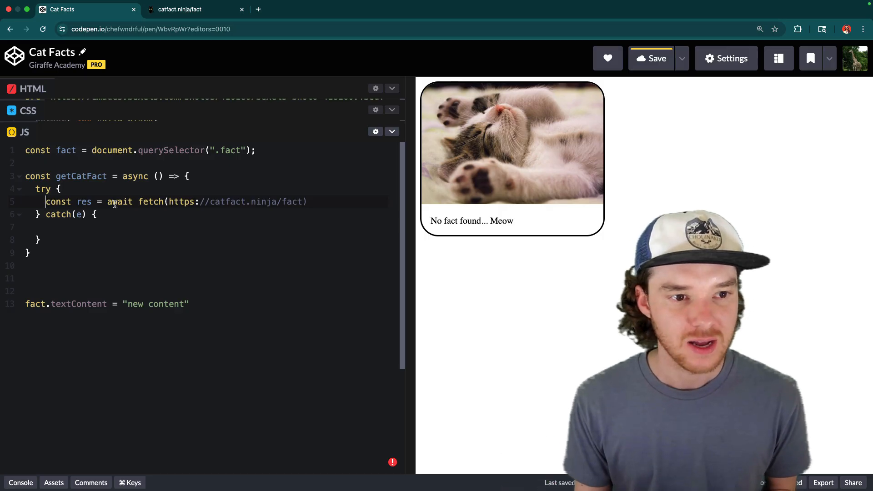
# Quote the catfact.ninja URL inside fetch() and add a blank line after that call
pyautogui.doubleClick(135, 176)
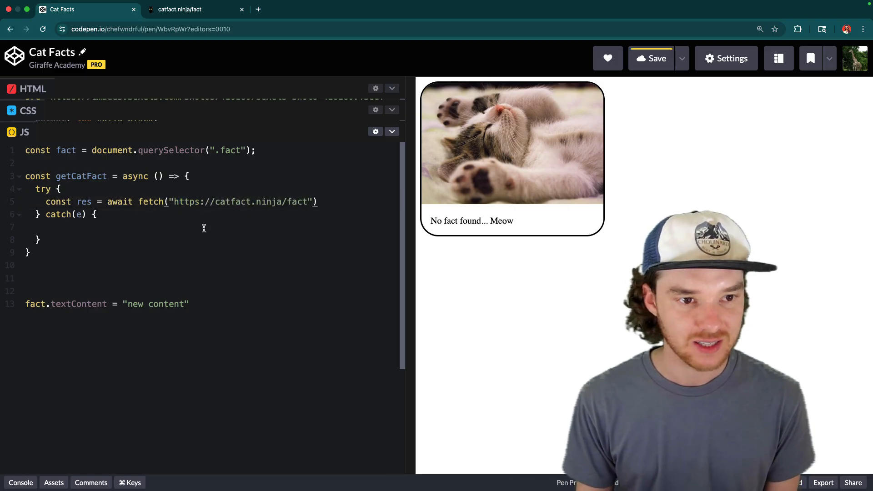
pyautogui.doubleClick(120, 201)
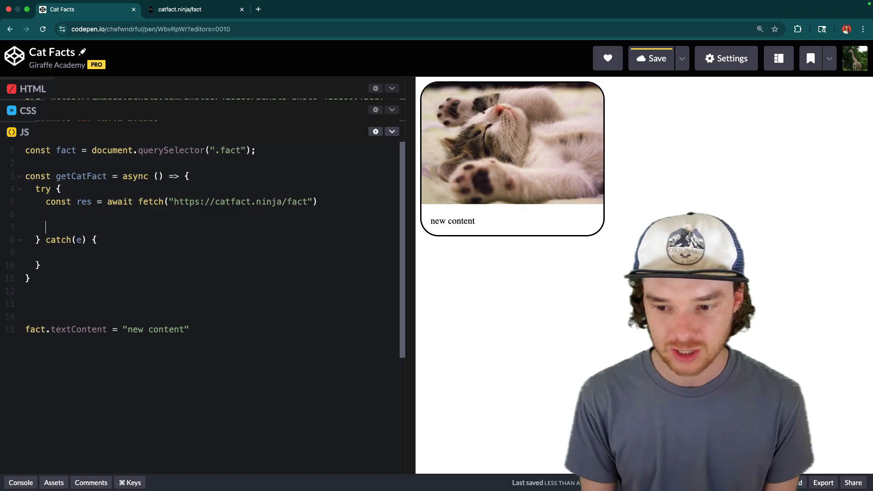
# Add const data = await res.json(); and move the fact.textContent line into try
pyautogui.write('const')
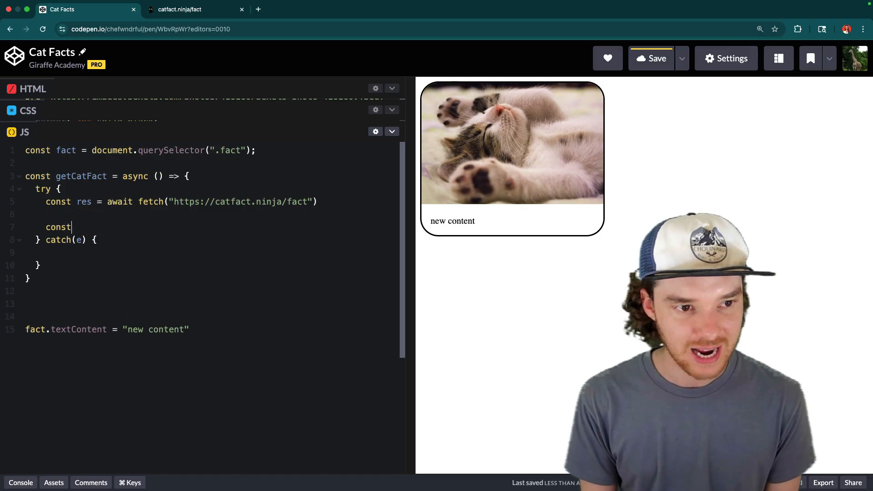
pyautogui.click(179, 9)
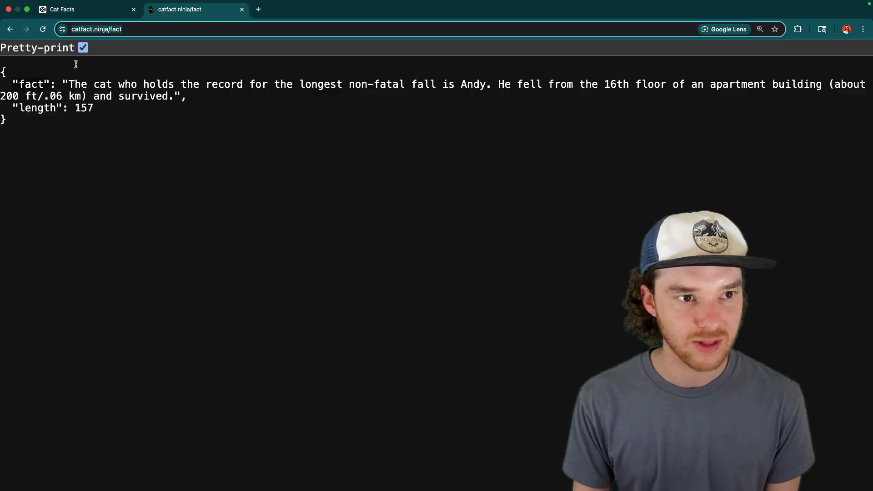
pyautogui.click(84, 10)
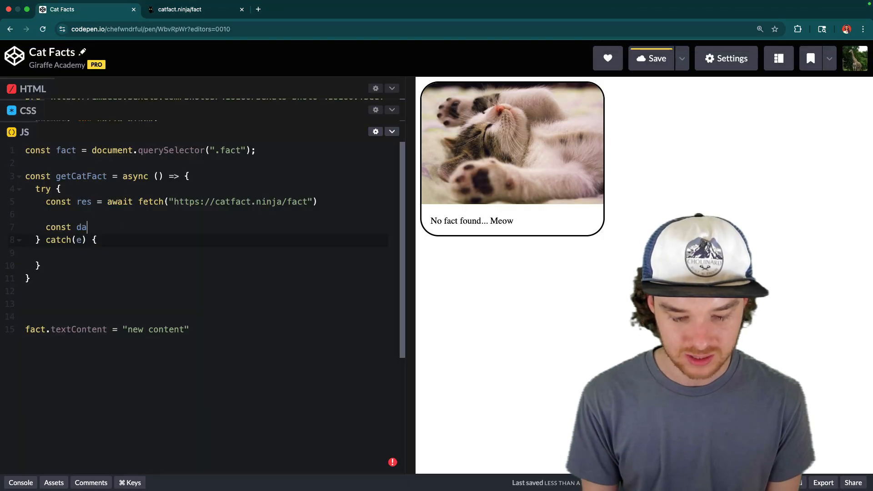
pyautogui.write('ta = await res')
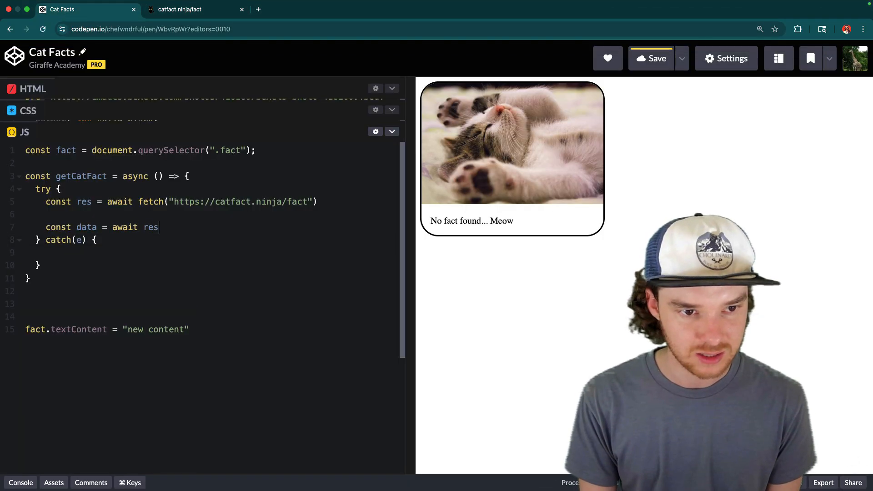
pyautogui.write('.json()')
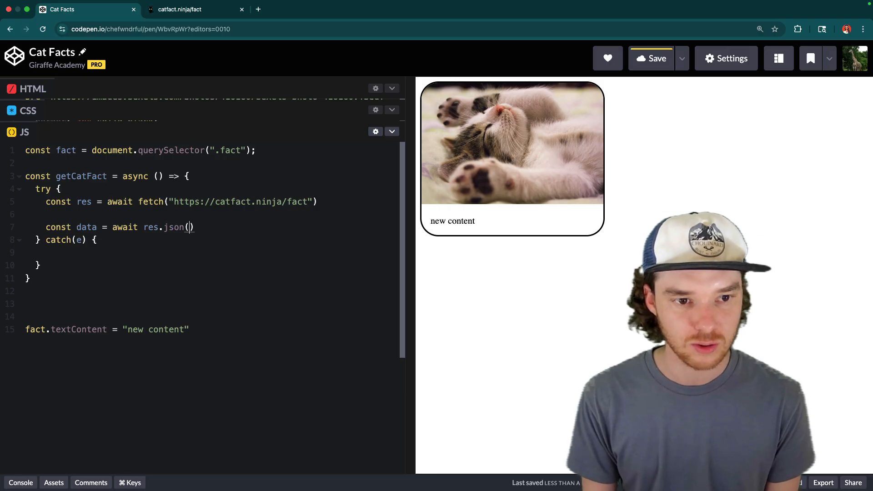
pyautogui.write(';')
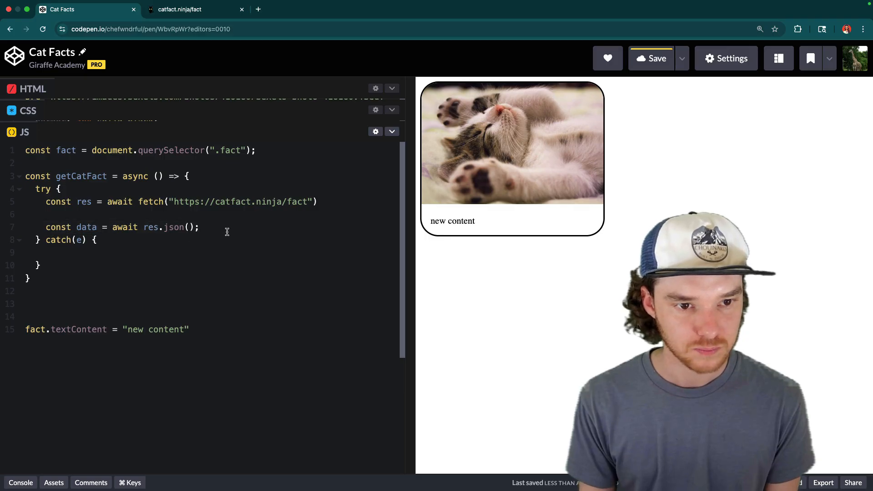
pyautogui.press('Enter')
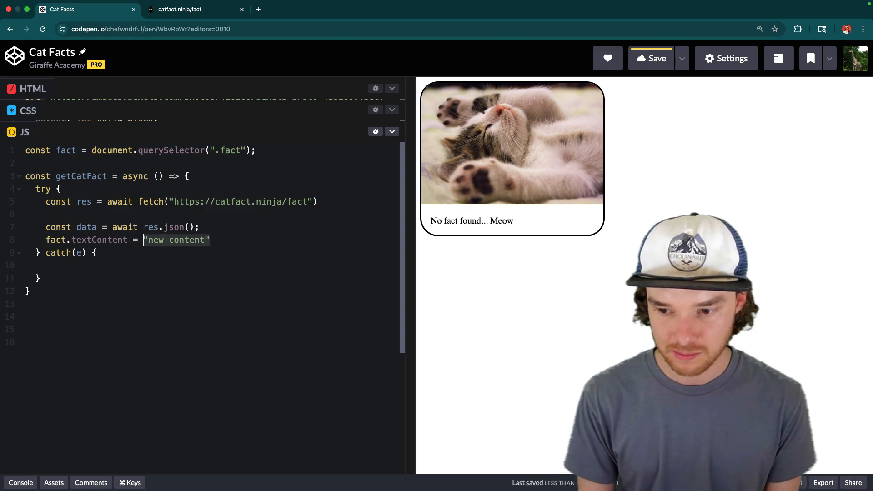
# Set the fact element's text to data.fact, confirming the key in the API response
pyautogui.write('data.fact')
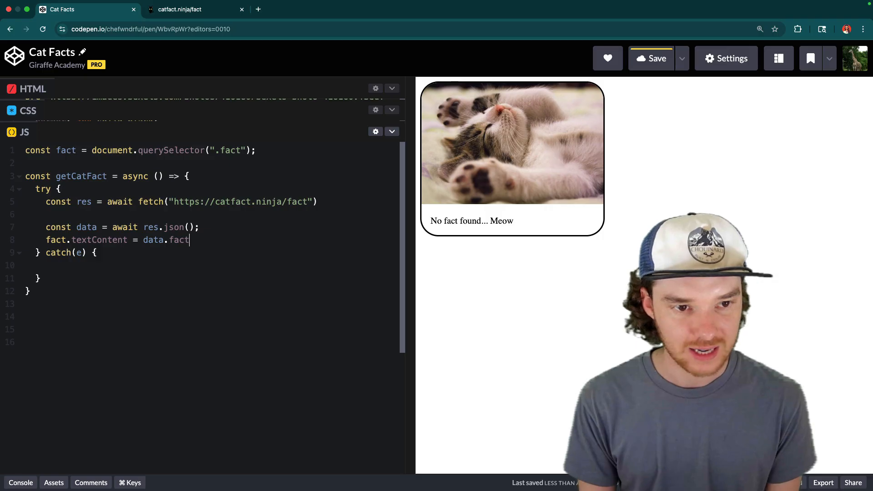
pyautogui.click(181, 9)
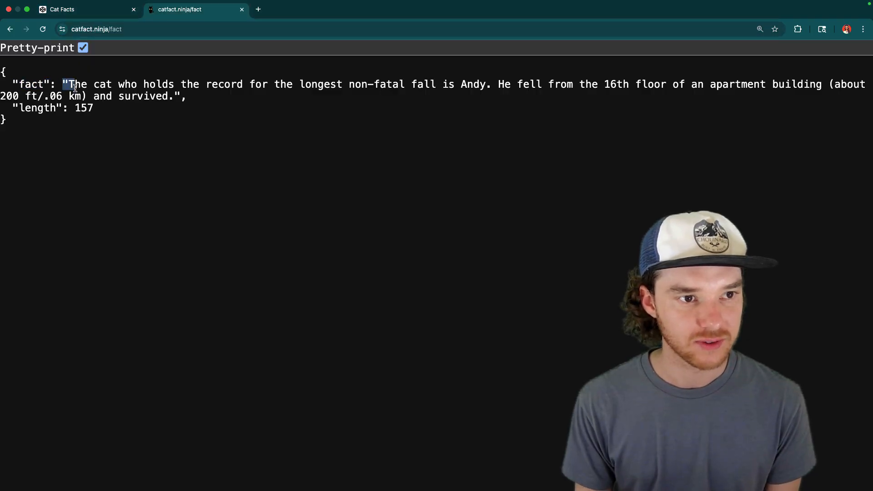
pyautogui.click(86, 9)
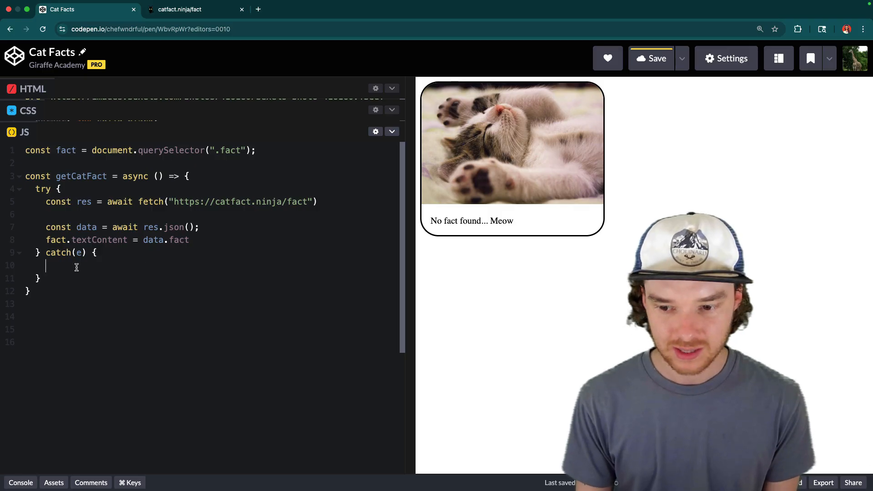
# Log errors in the catch block with console.error(e)
pyautogui.write('c')
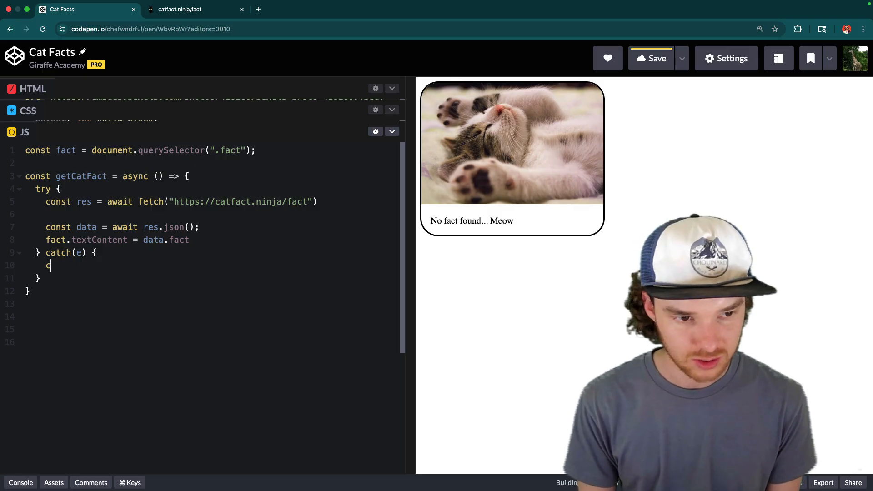
pyautogui.write('onsole.')
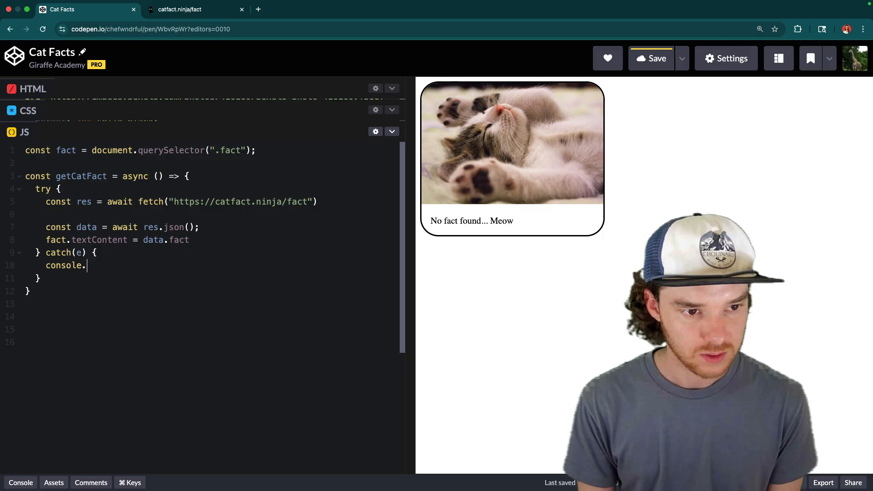
pyautogui.write('error(e)')
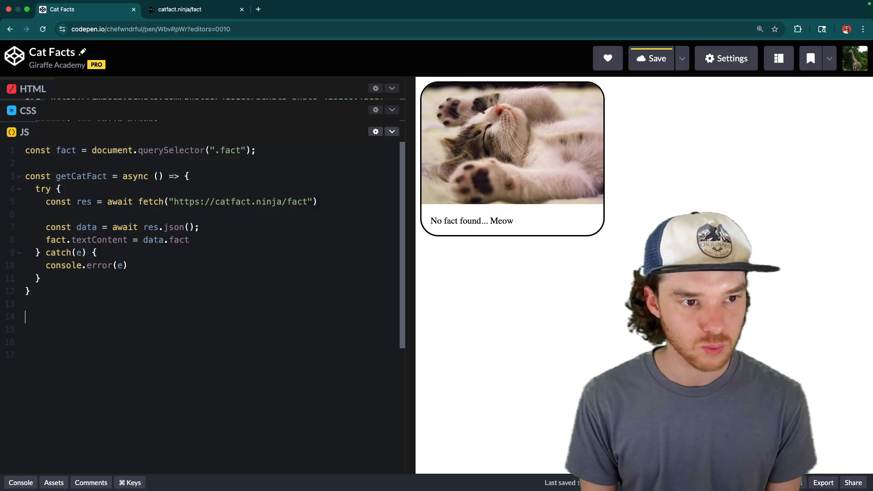
# Select the .cat element and attach a click listener that calls getCatFact()
pyautogui.doubleClick(81, 176)
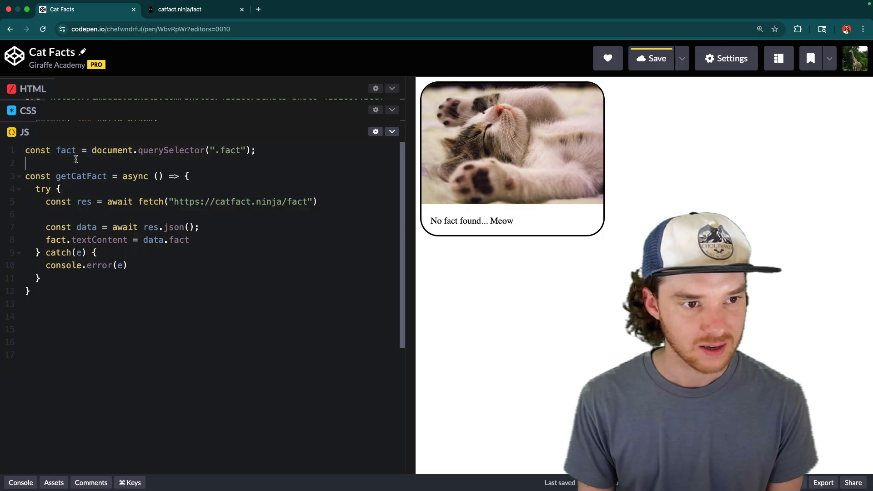
pyautogui.write('const cat = document.querySelector(".fact");')
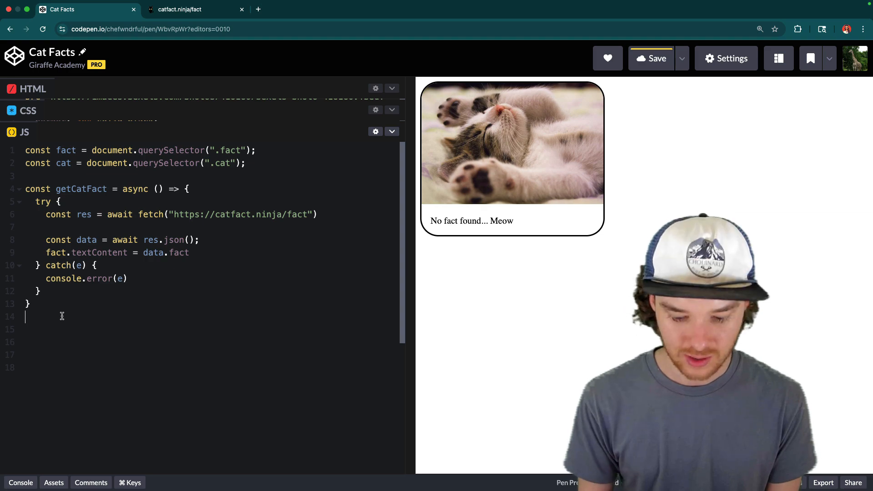
pyautogui.write('cat.')
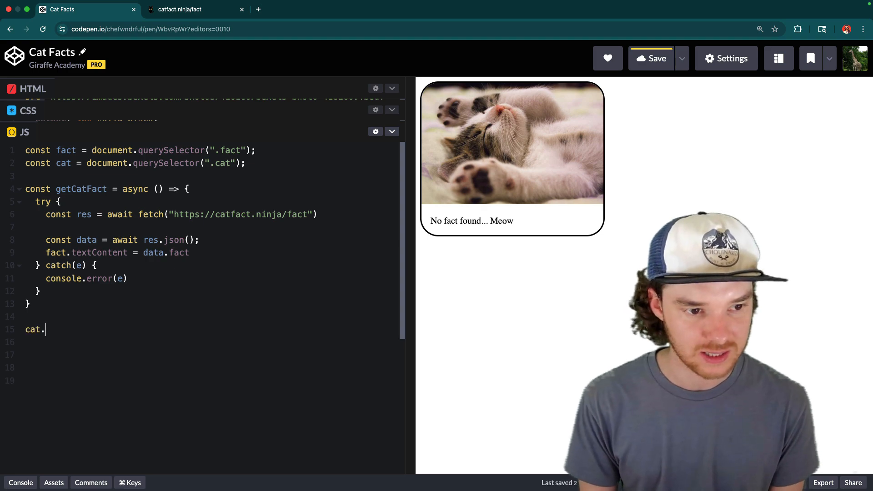
pyautogui.write('addEventL')
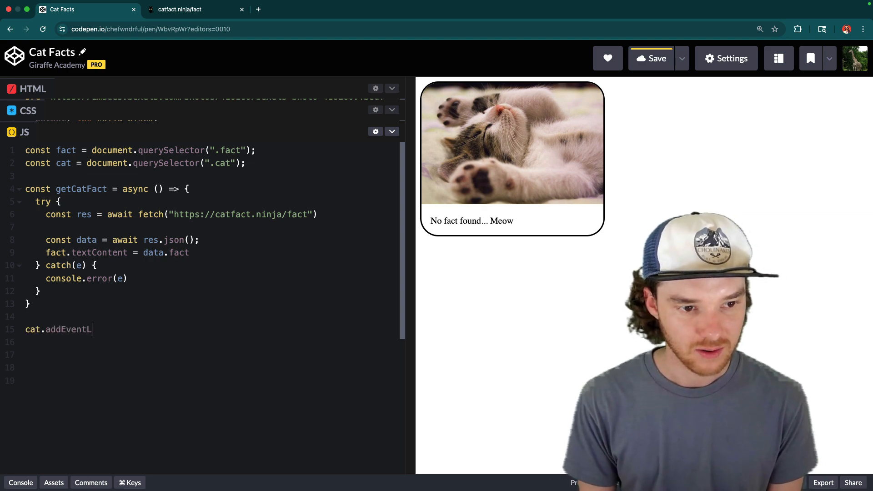
pyautogui.write('istener()')
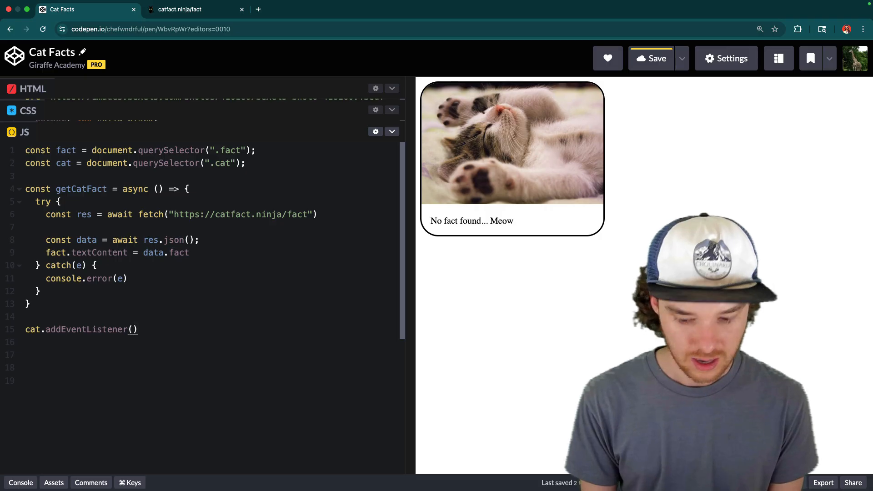
pyautogui.write('"click", (')
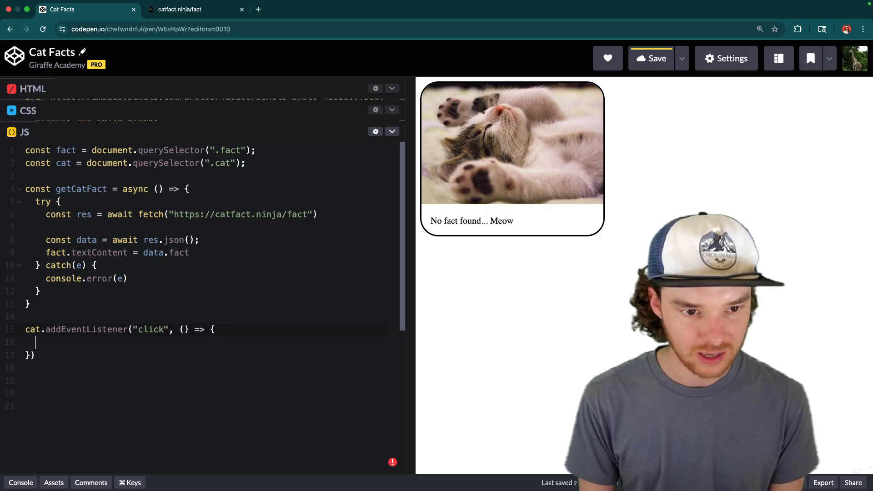
pyautogui.write('getCatFact(')
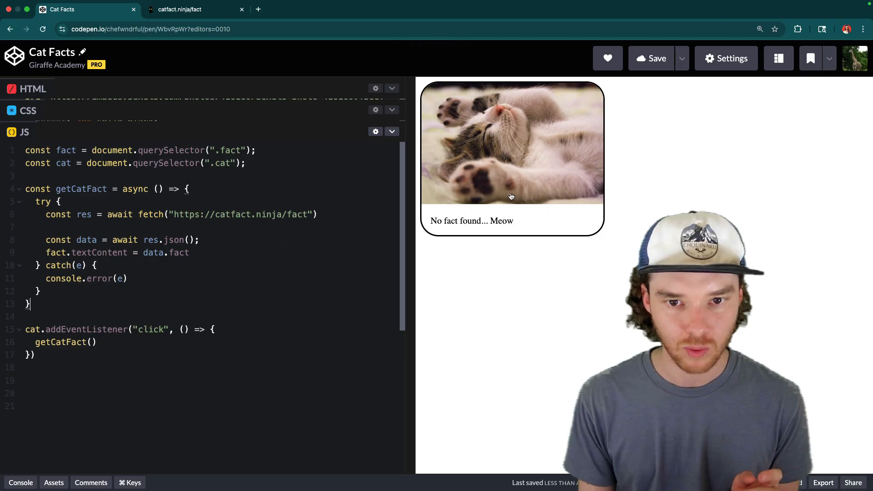
# Click the cat image twice to load new facts, then select the listener code
pyautogui.click(511, 143)
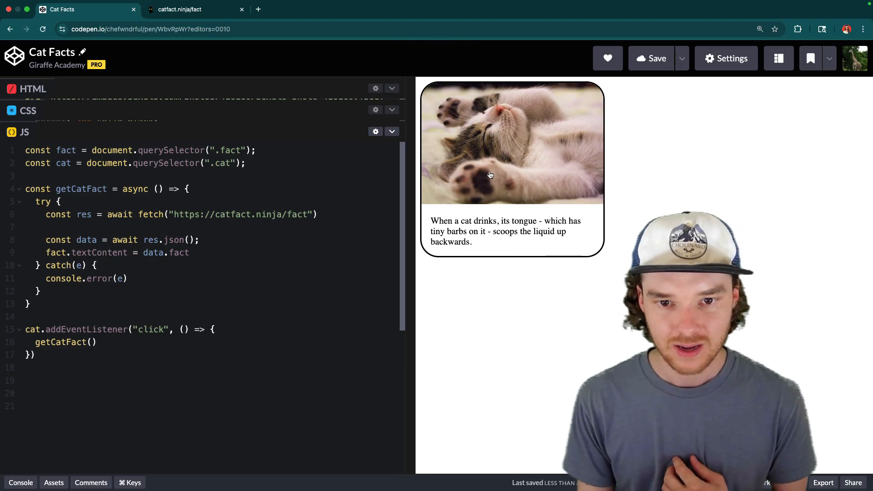
pyautogui.moveTo(510, 168)
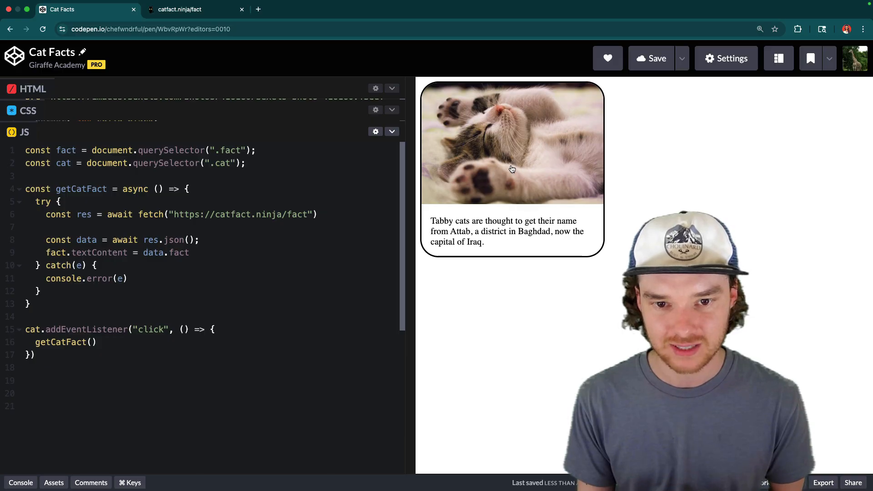
pyautogui.click(511, 143)
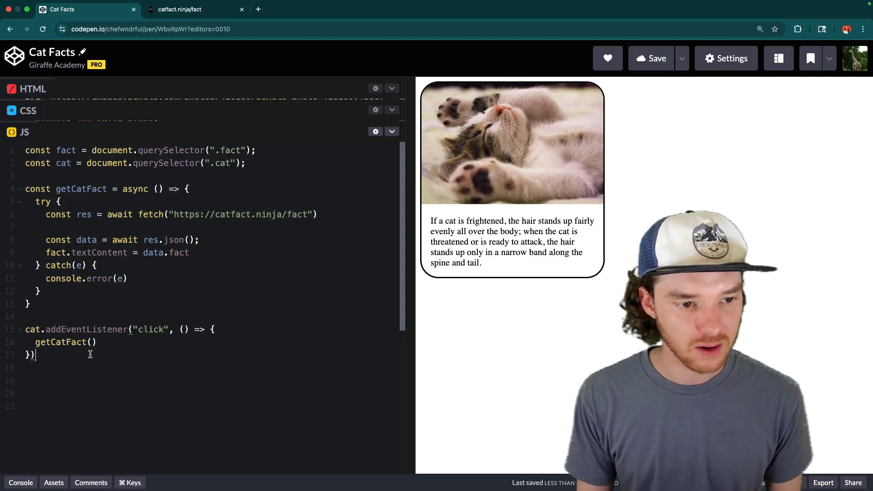
pyautogui.moveTo(25, 329); pyautogui.dragTo(34, 354)
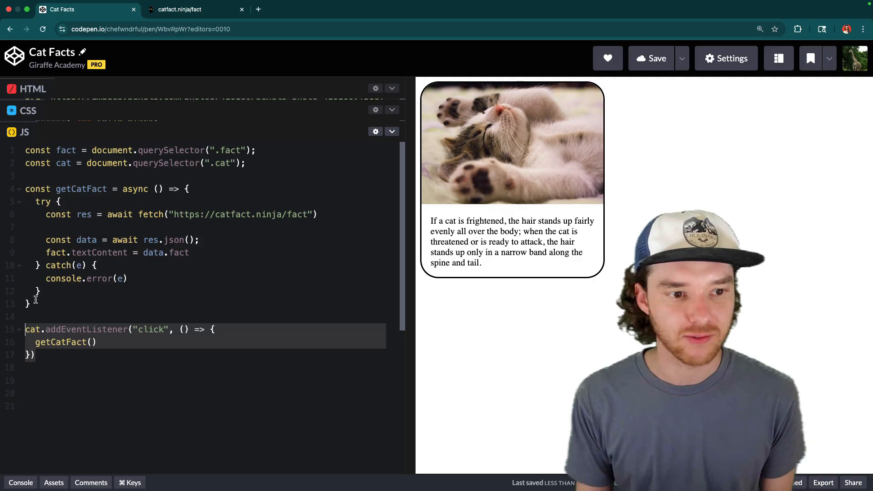